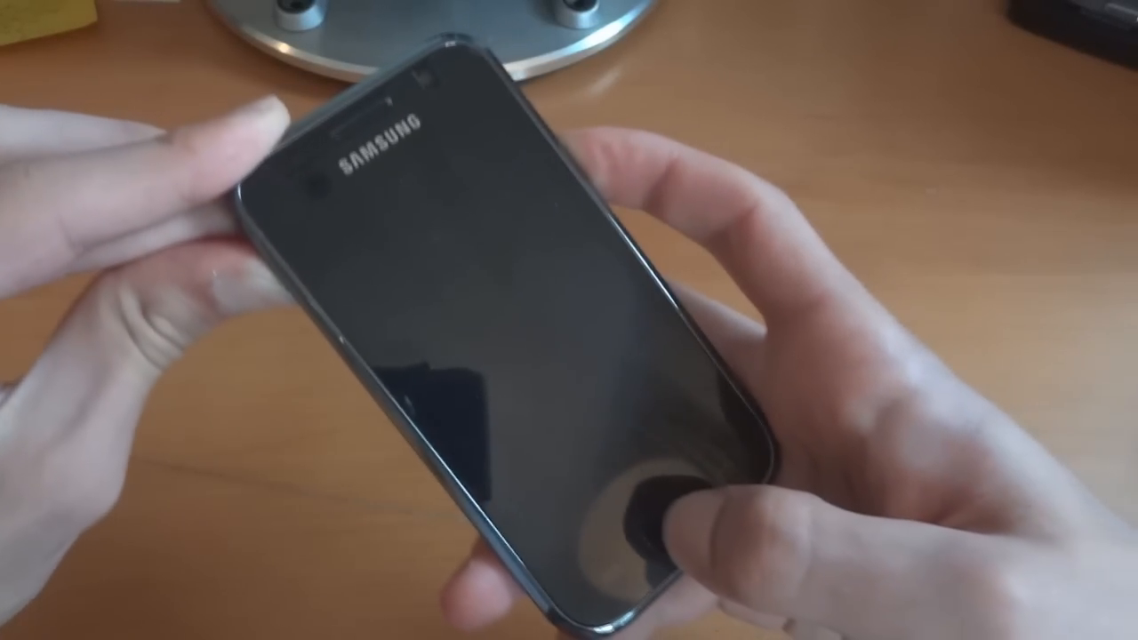
Reboot from recovery into the new ROM and wait for the English (United Kingdom) Welcome screen
click(640, 507)
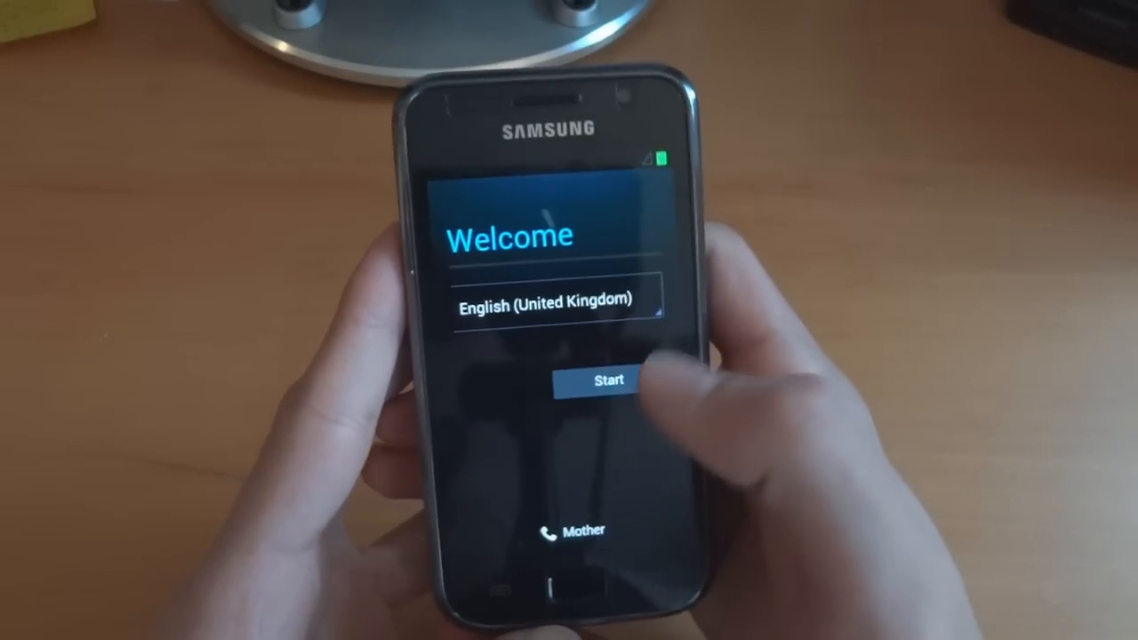
Skip past the Welcome setup and open System settings from the home-screen menu
click(594, 380)
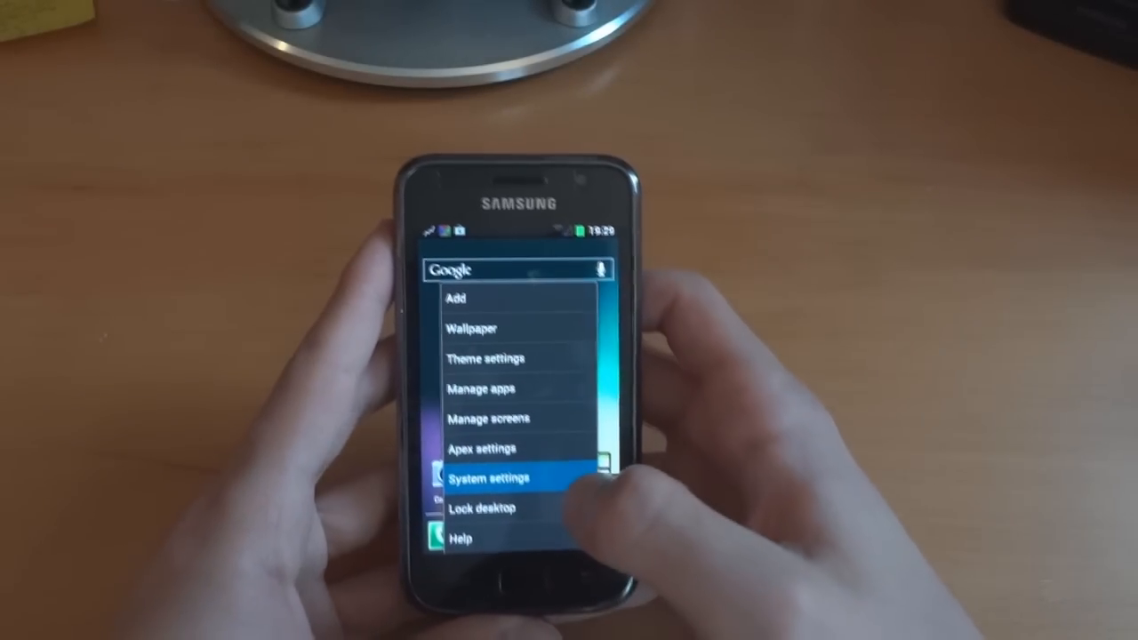
click(497, 477)
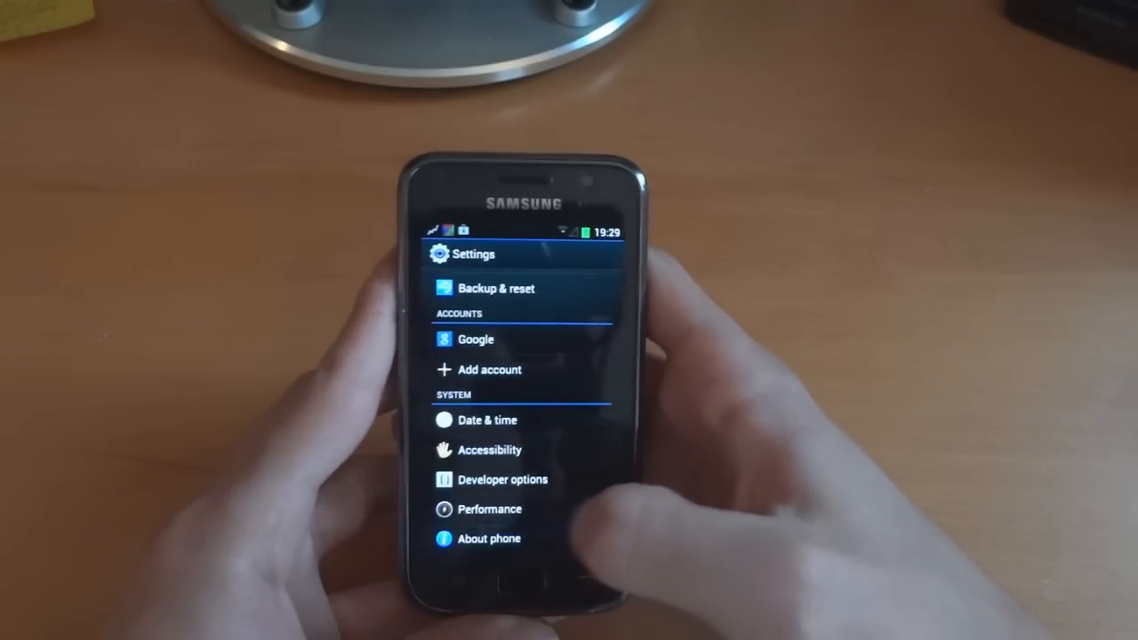
click(489, 538)
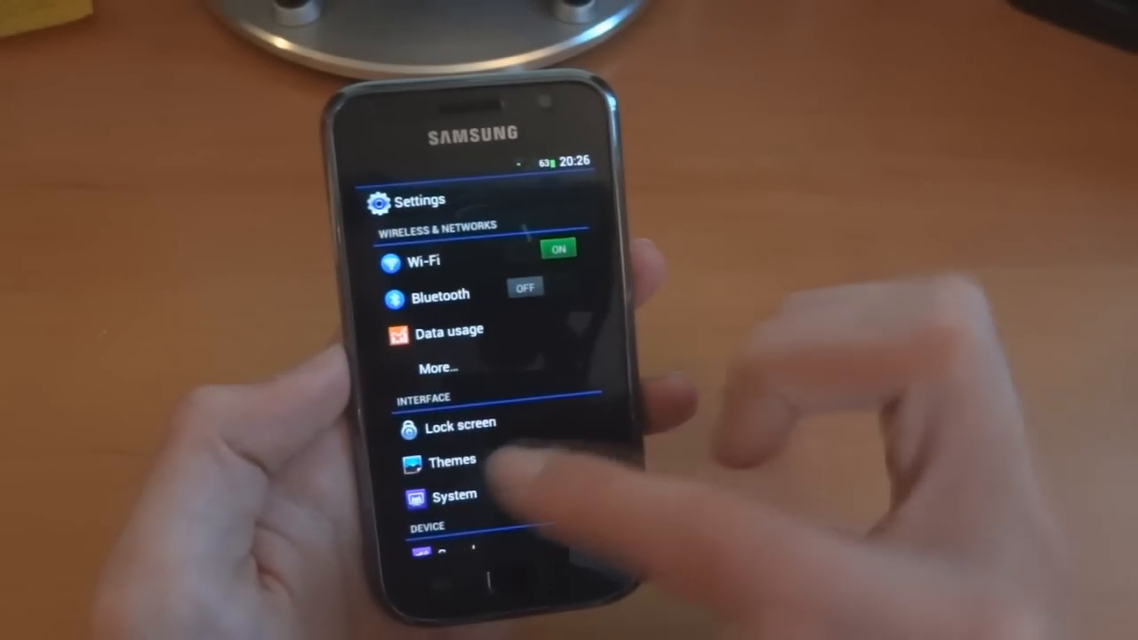
Scroll the Settings list and open Advanced to reach the Galaxy S Settings page
click(461, 424)
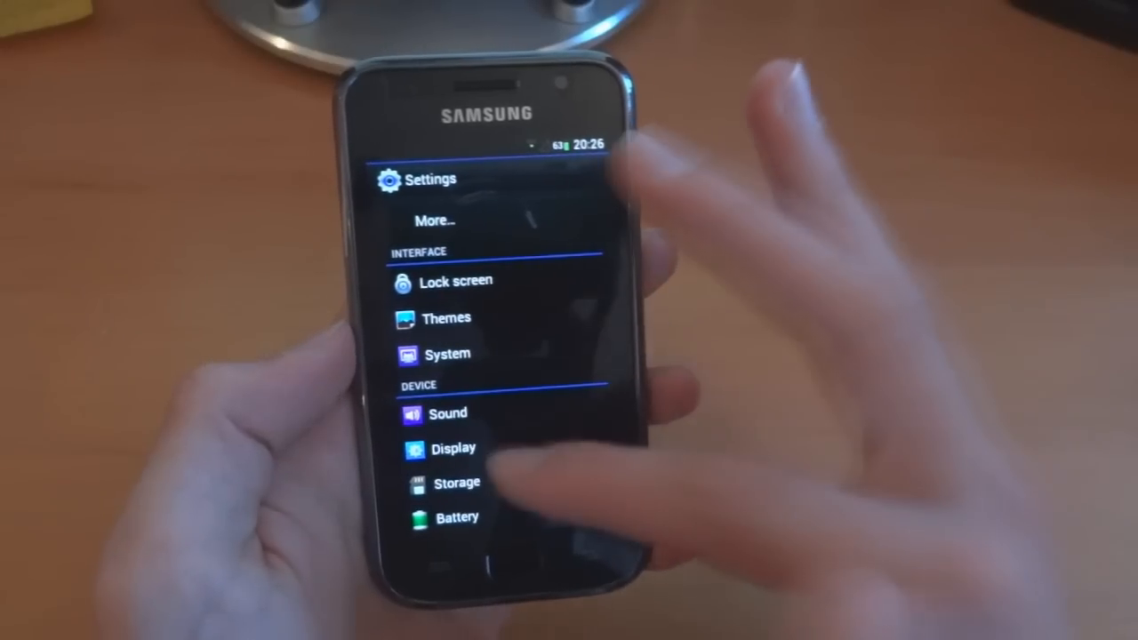
scroll(down, 3)
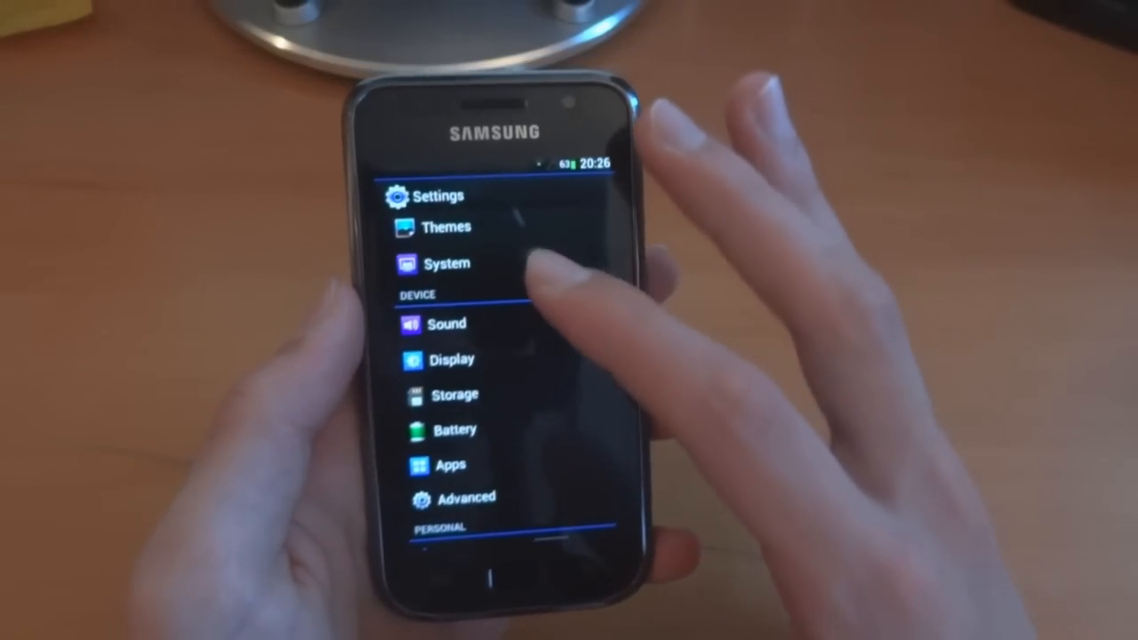
click(445, 263)
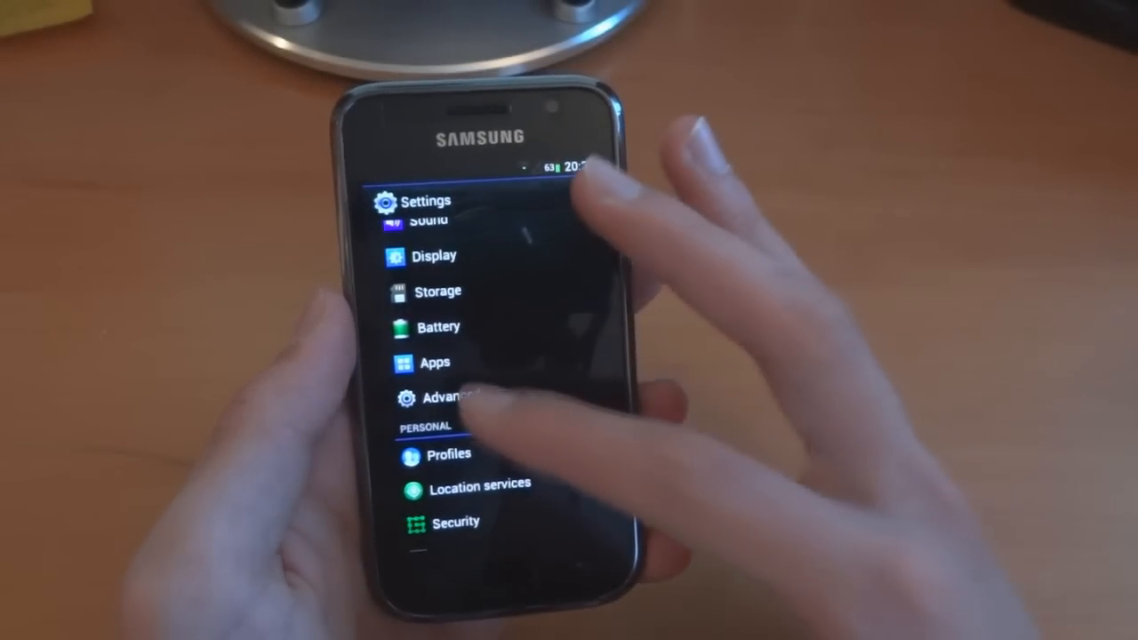
click(452, 398)
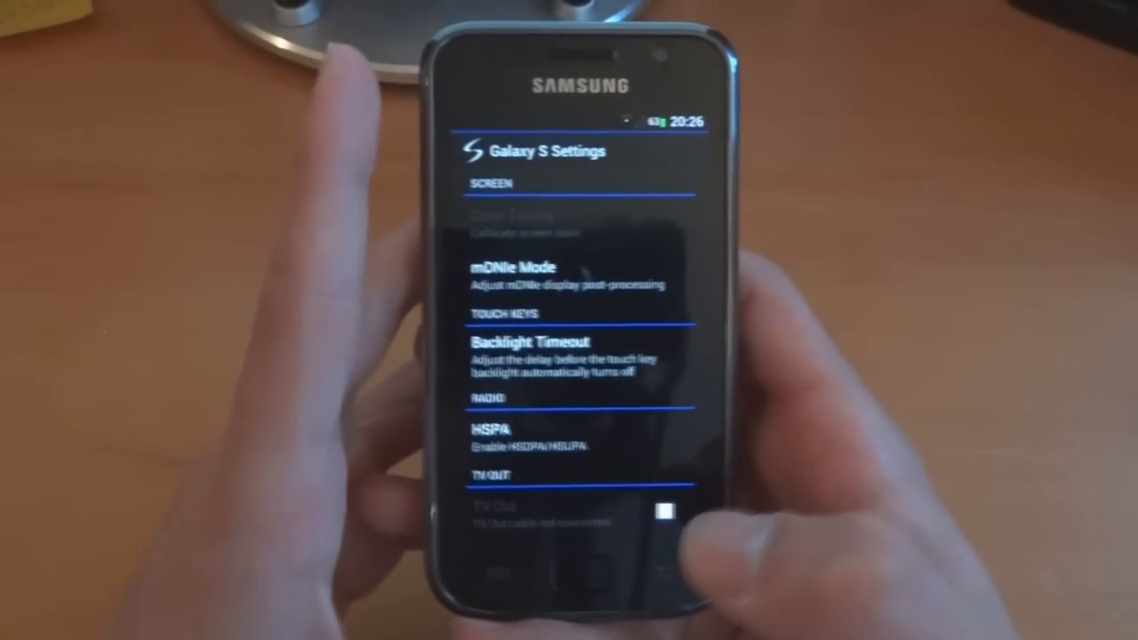
Scroll through the mDNIe Mode, Backlight Timeout and HSPA options, then go Home
scroll(down, 3)
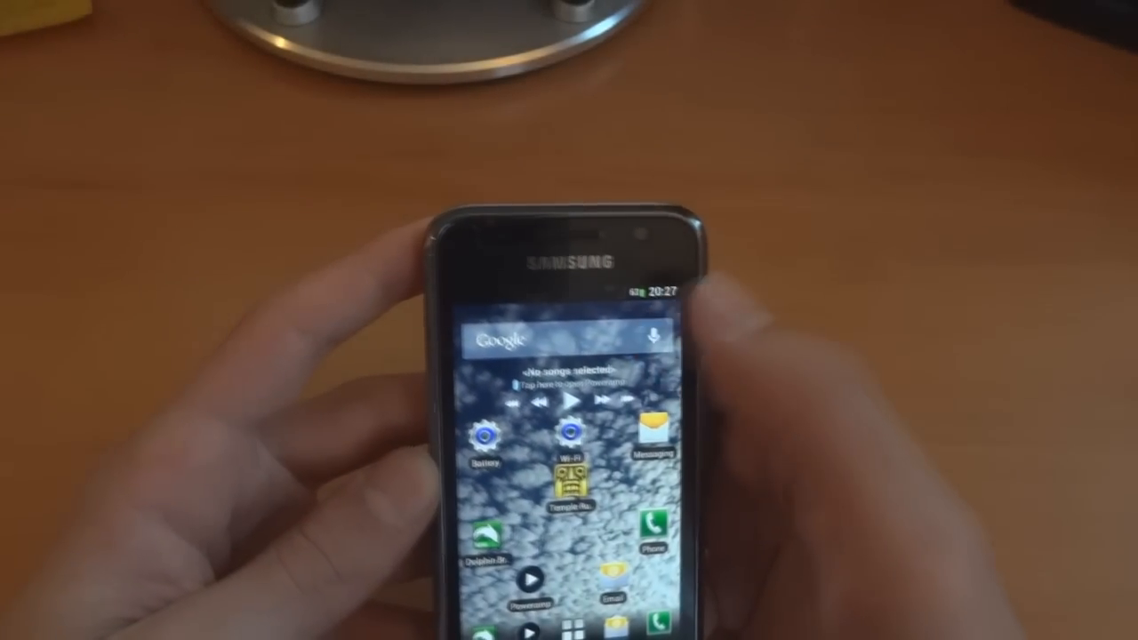
Launch Devil Kernel Config from the app drawer
click(653, 338)
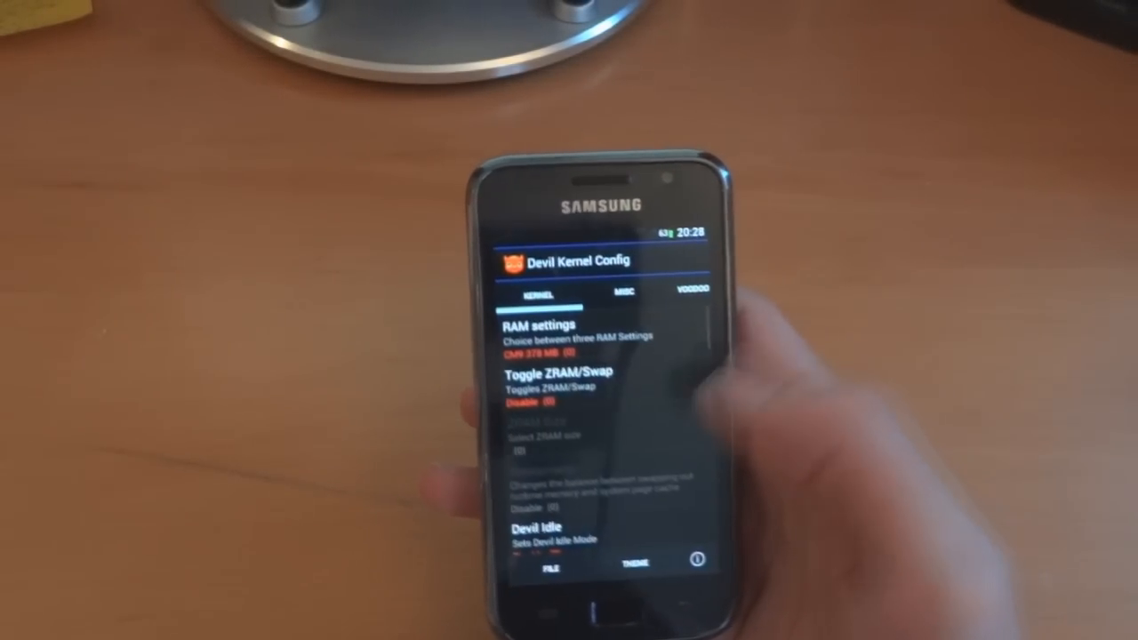
Apply the Punchy gamma preset (Red -14, Green -17, Blue -18) on Voodoo Colors
scroll(down, 3)
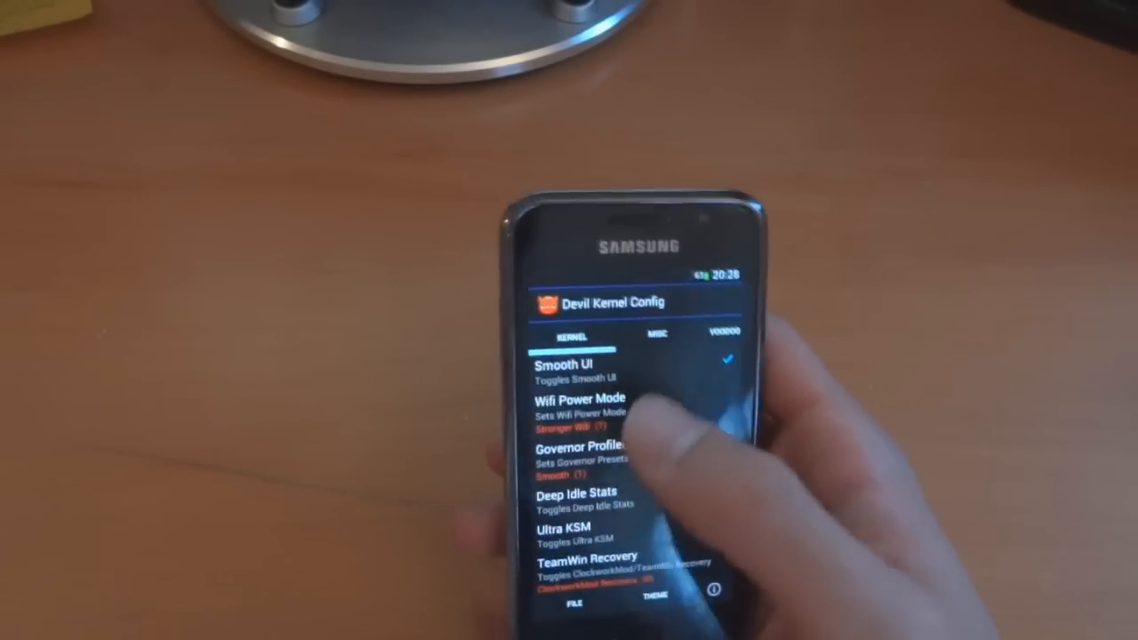
click(629, 333)
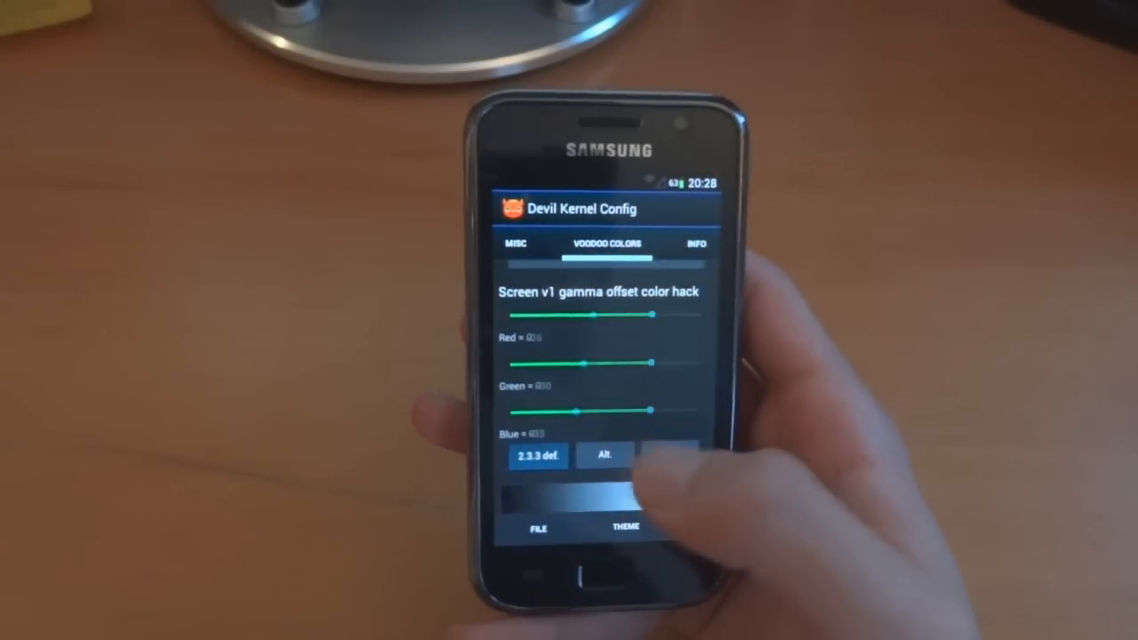
click(659, 454)
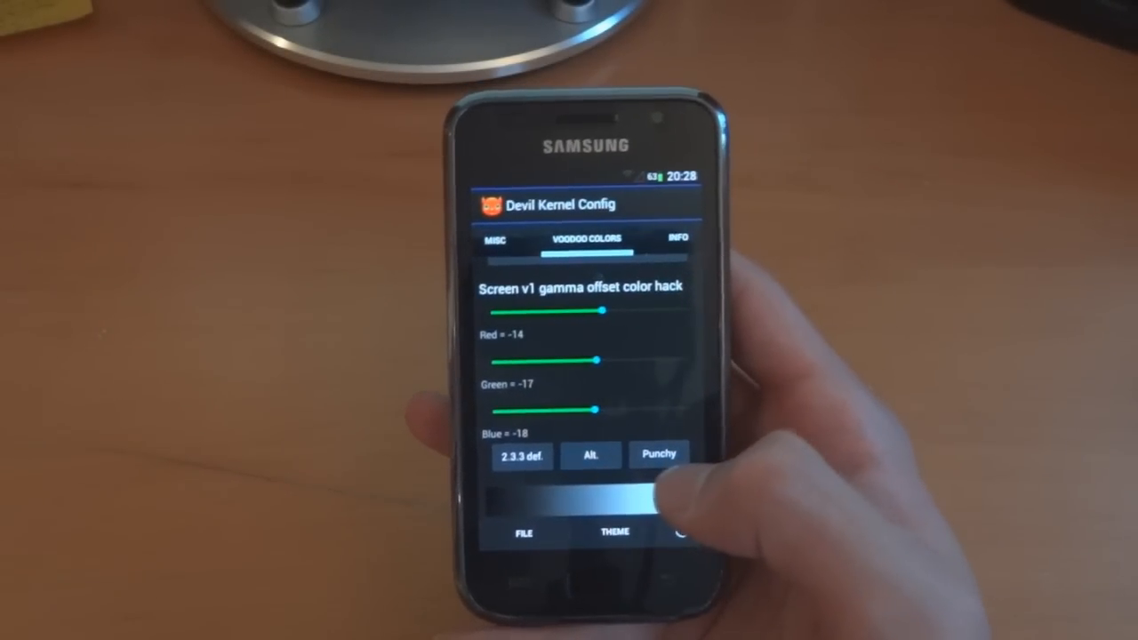